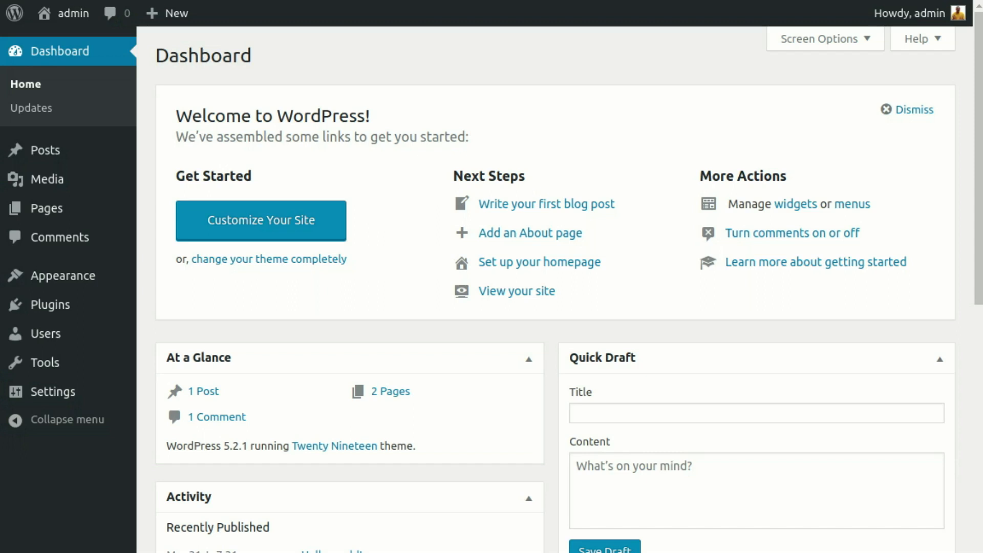
{"action": "mouse_move", "coordinate": [204, 307]}
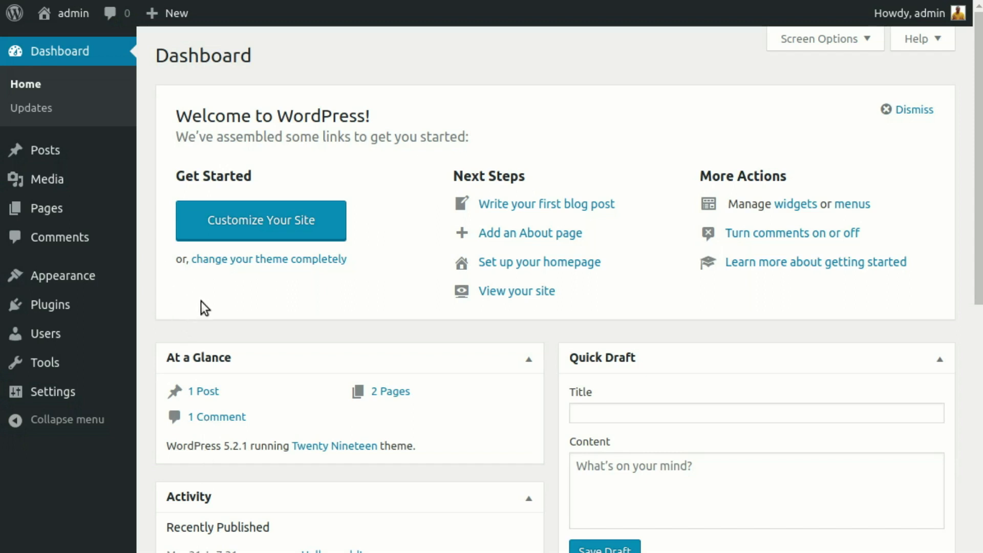
{"action": "mouse_move", "coordinate": [52, 304]}
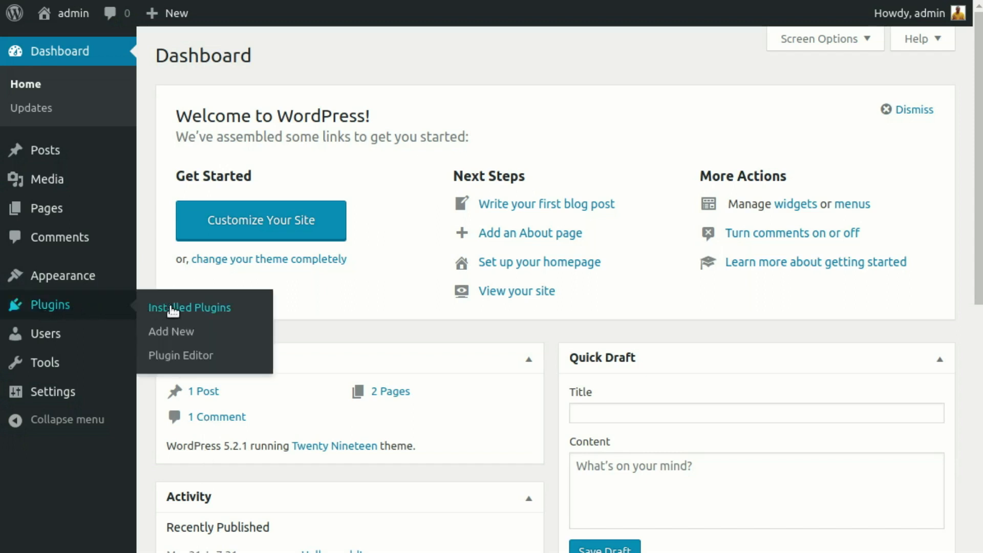
{"action": "mouse_move", "coordinate": [207, 312]}
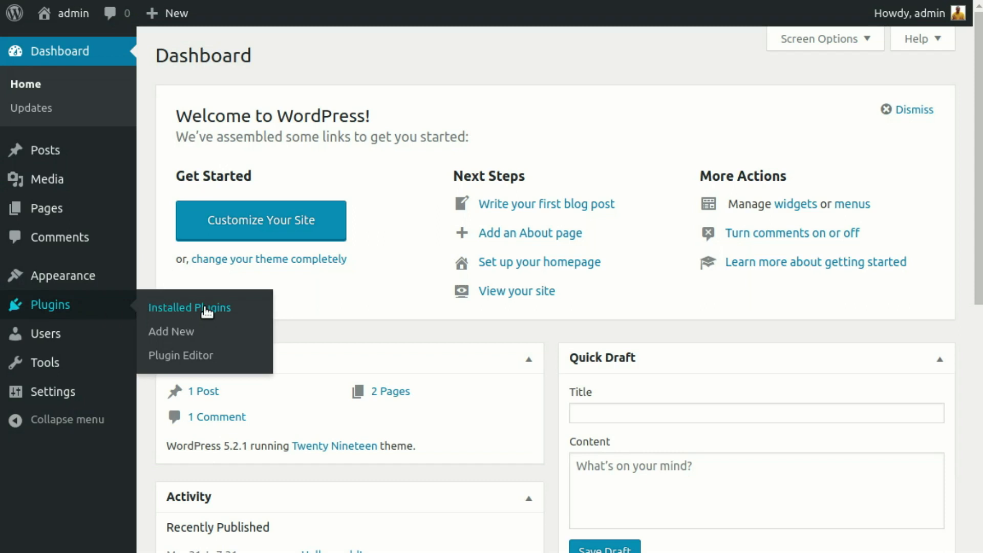
{"action": "mouse_move", "coordinate": [209, 312]}
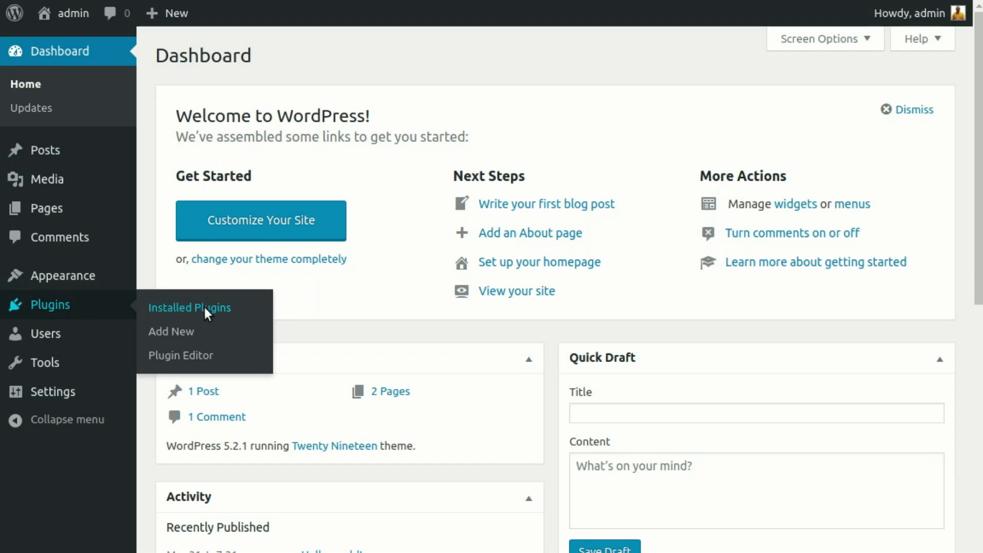
Upload wp-smart-contracts.zip from Plugins > Add New, install it, and activate WP Smart Contracts.
{"action": "left_click", "coordinate": [171, 332]}
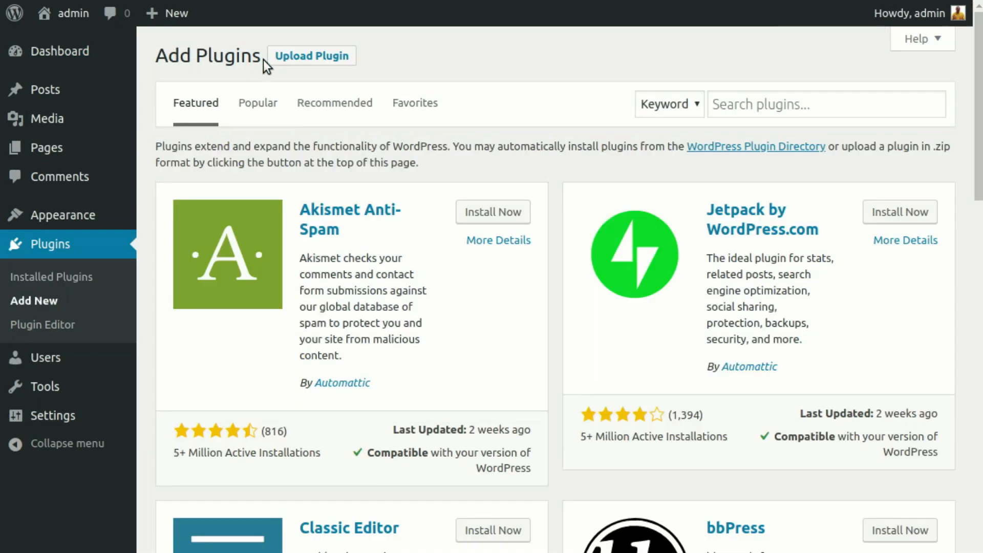
{"action": "left_click", "coordinate": [311, 56]}
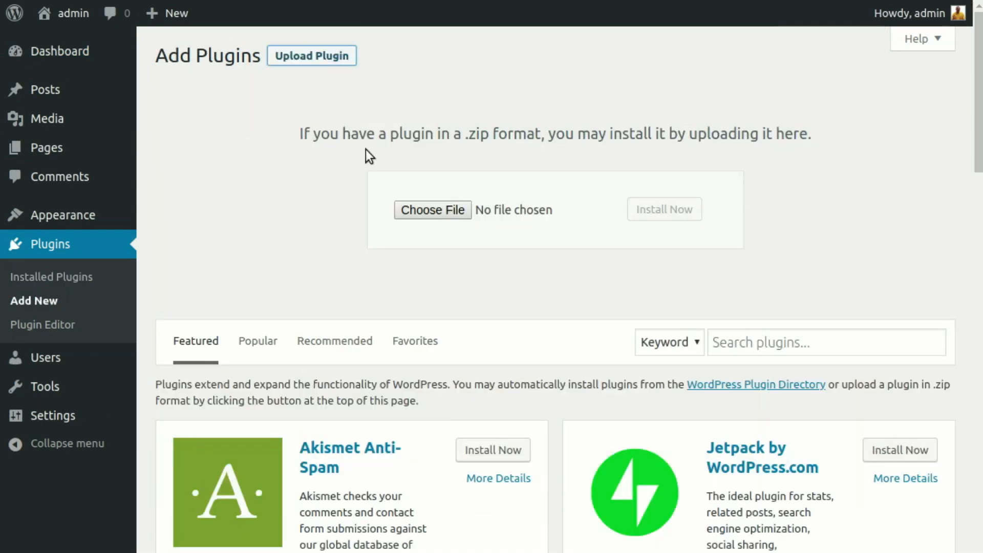
{"action": "left_click", "coordinate": [432, 209]}
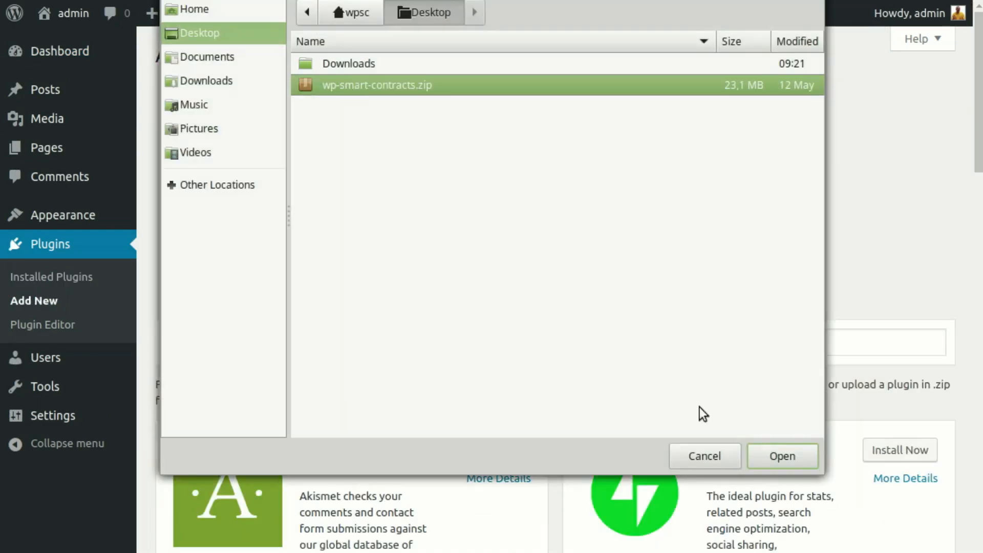
{"action": "left_click", "coordinate": [781, 456]}
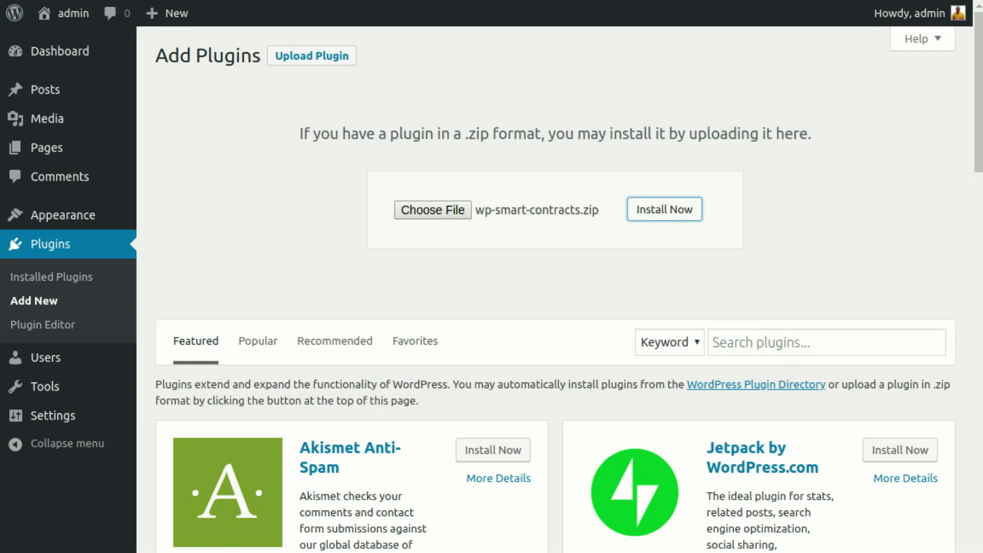
{"action": "left_click", "coordinate": [664, 209]}
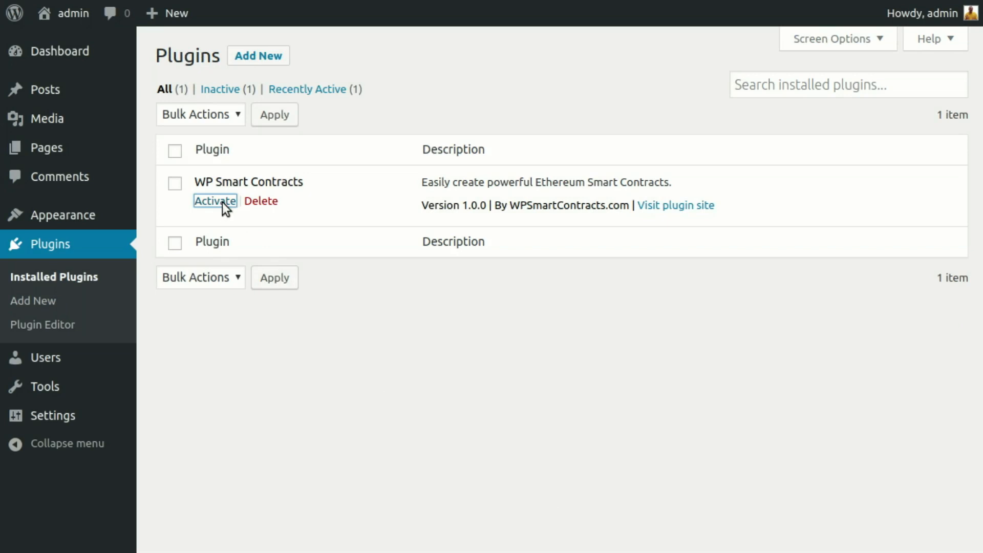
{"action": "left_click", "coordinate": [214, 201]}
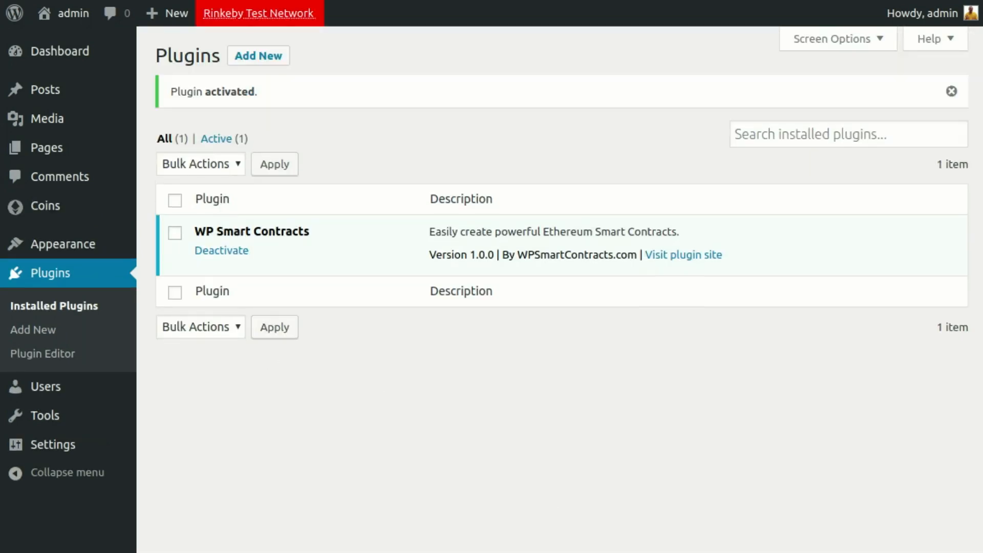
{"action": "mouse_move", "coordinate": [145, 414]}
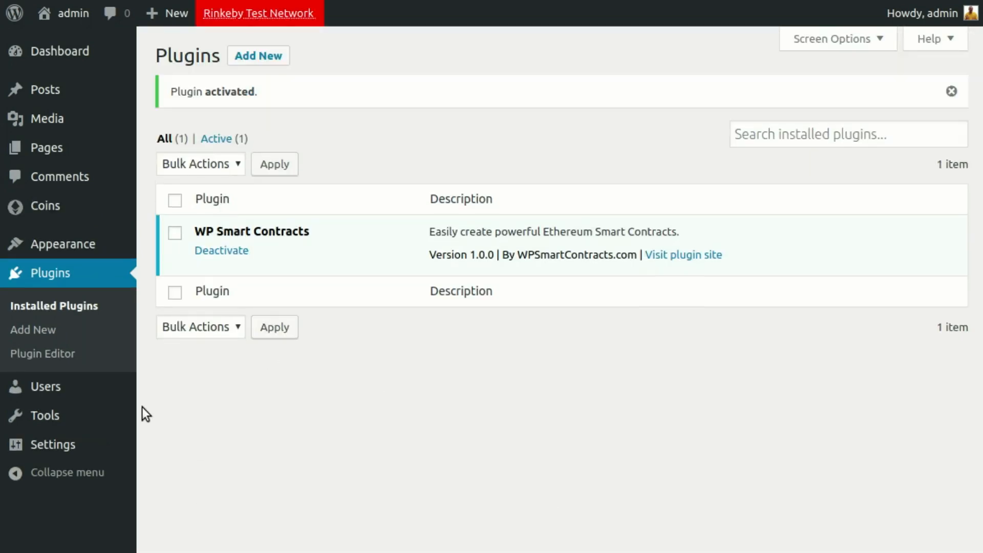
{"action": "mouse_move", "coordinate": [52, 444]}
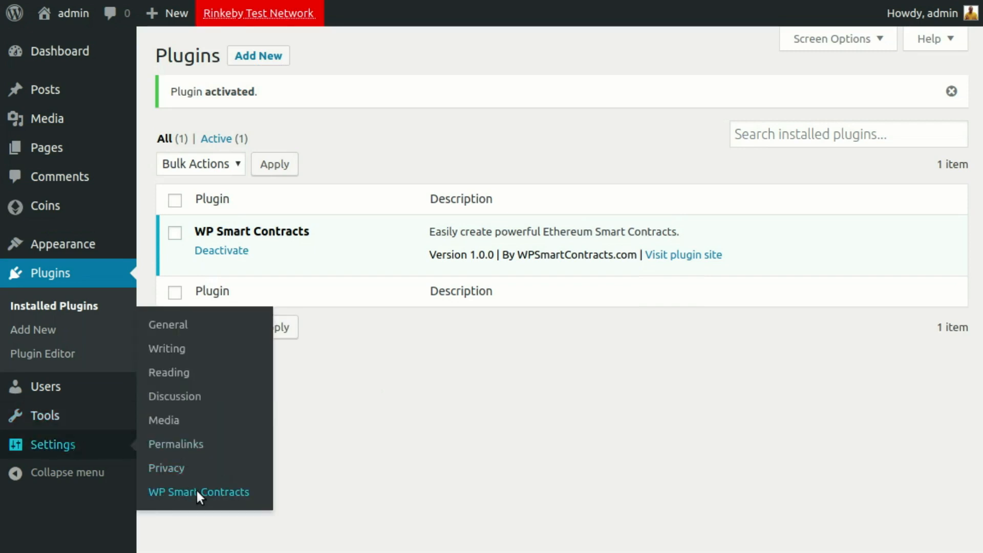
Open Settings > WP Smart Contracts and set the Separator Format to 1,000,000.00.
{"action": "left_click", "coordinate": [198, 492]}
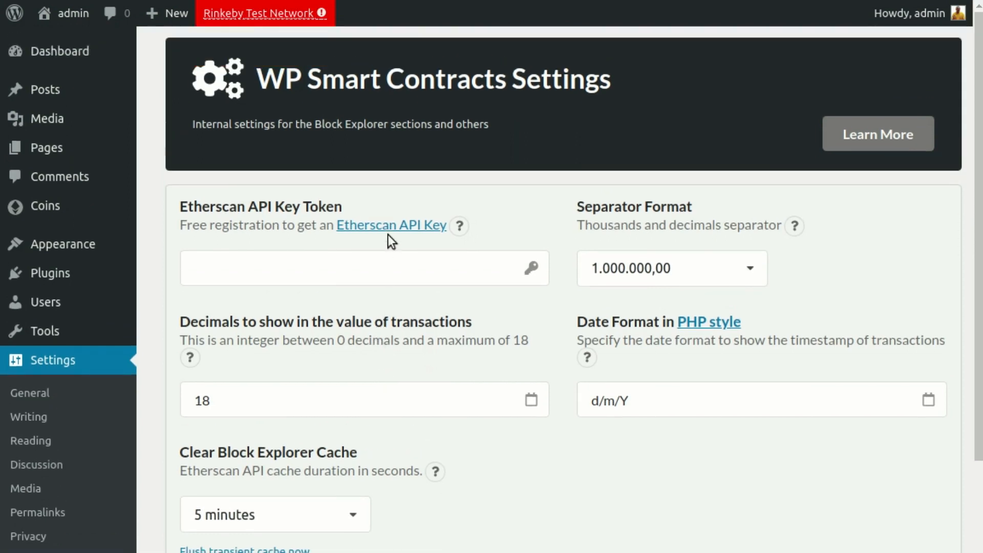
{"action": "mouse_move", "coordinate": [433, 244]}
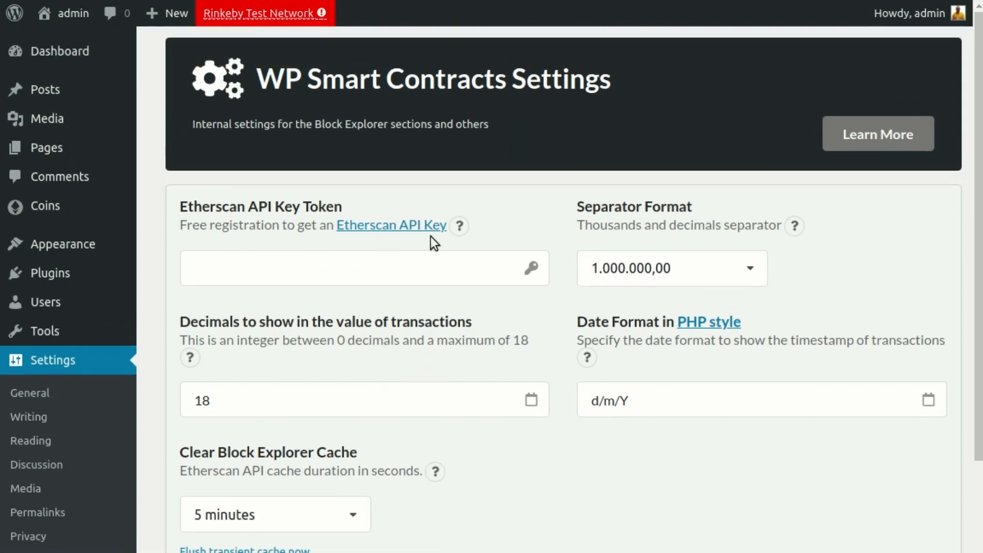
{"action": "mouse_move", "coordinate": [467, 249]}
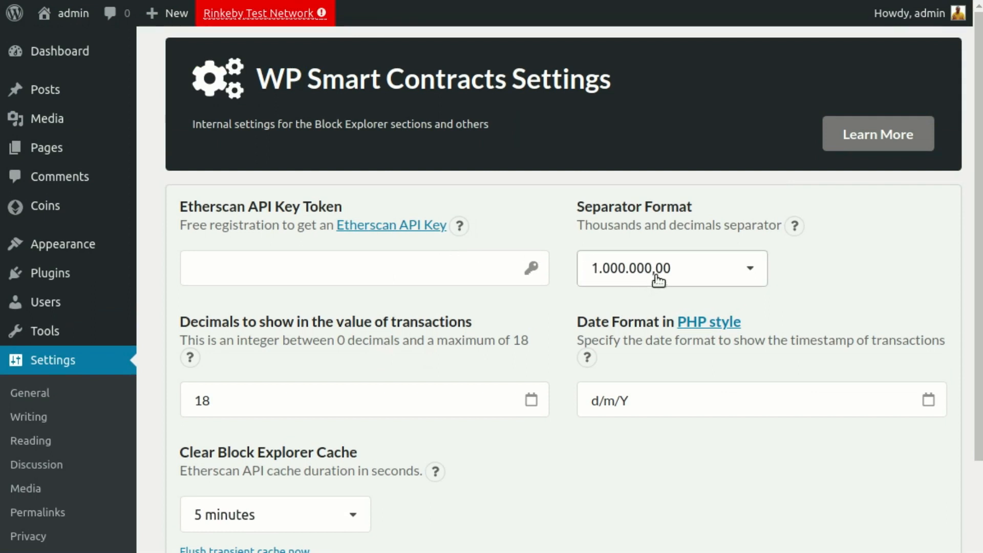
{"action": "left_click", "coordinate": [670, 267]}
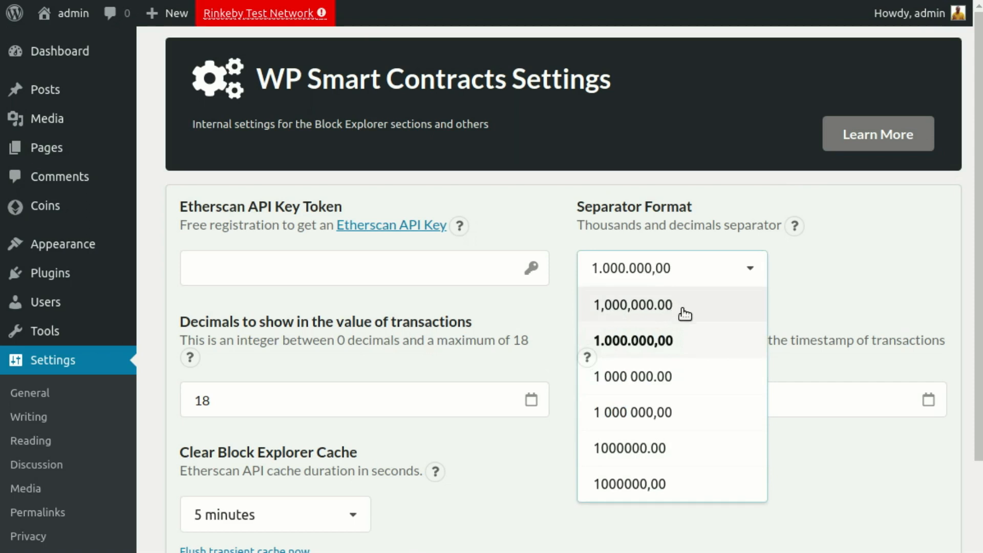
{"action": "left_click", "coordinate": [632, 304]}
{"action": "type", "text": "d/m/Y"}
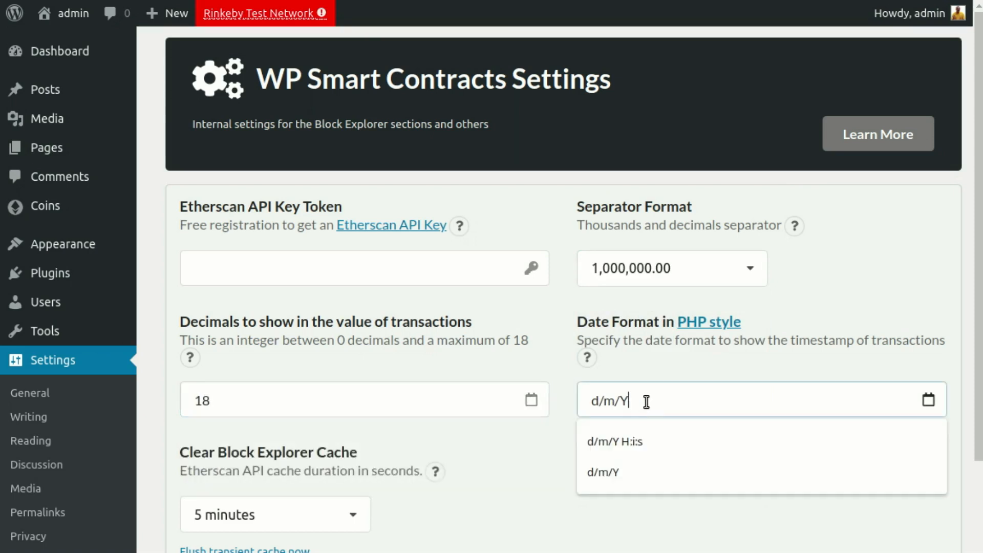
Set Date Format to d/m/Y H:i:s and keep the explorer cache duration at 5 minutes.
{"action": "left_click", "coordinate": [616, 441]}
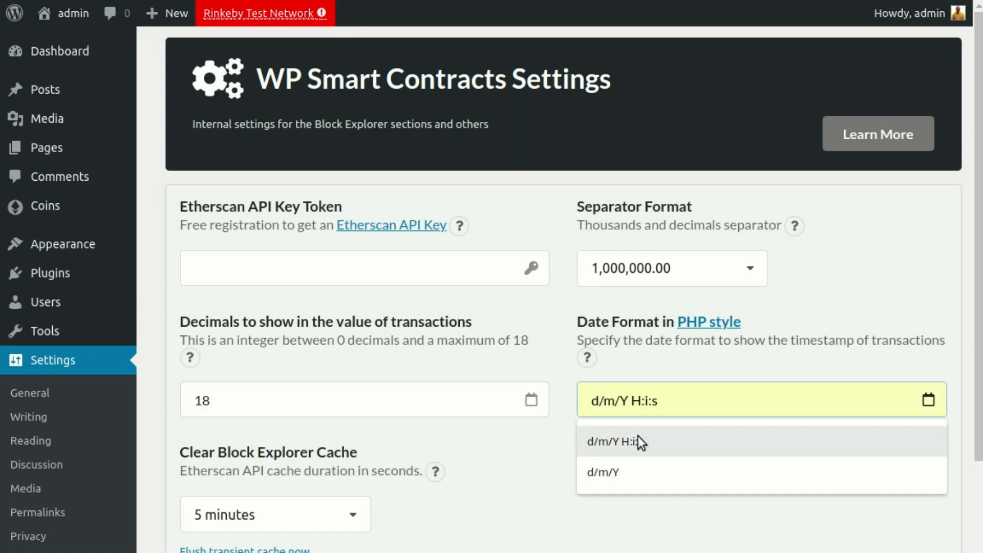
{"action": "left_click", "coordinate": [617, 442]}
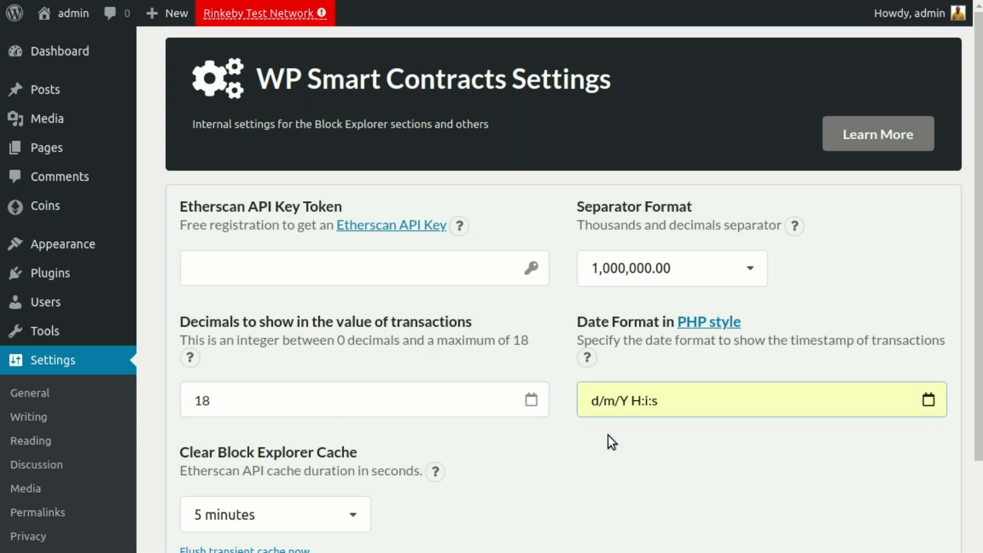
{"action": "left_click", "coordinate": [363, 400]}
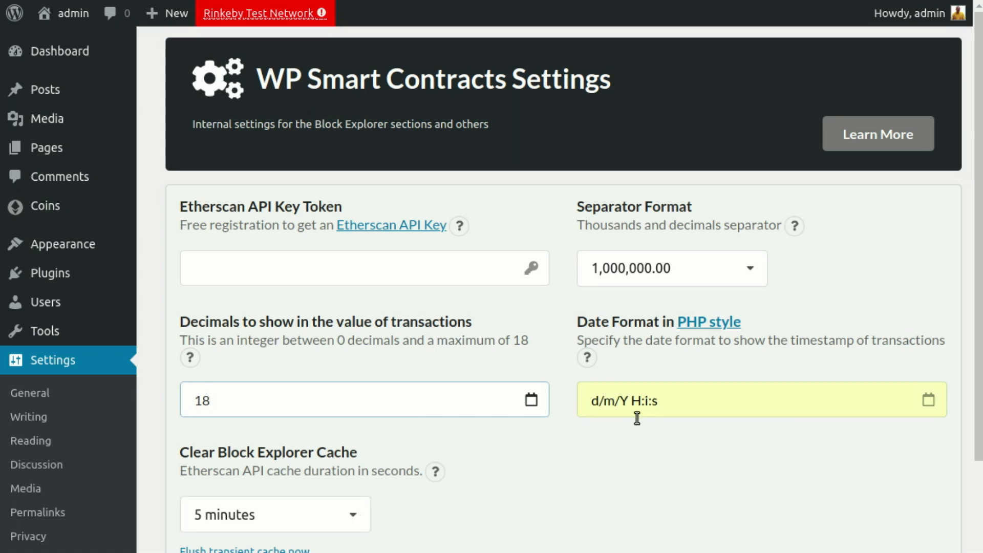
{"action": "left_click", "coordinate": [275, 514]}
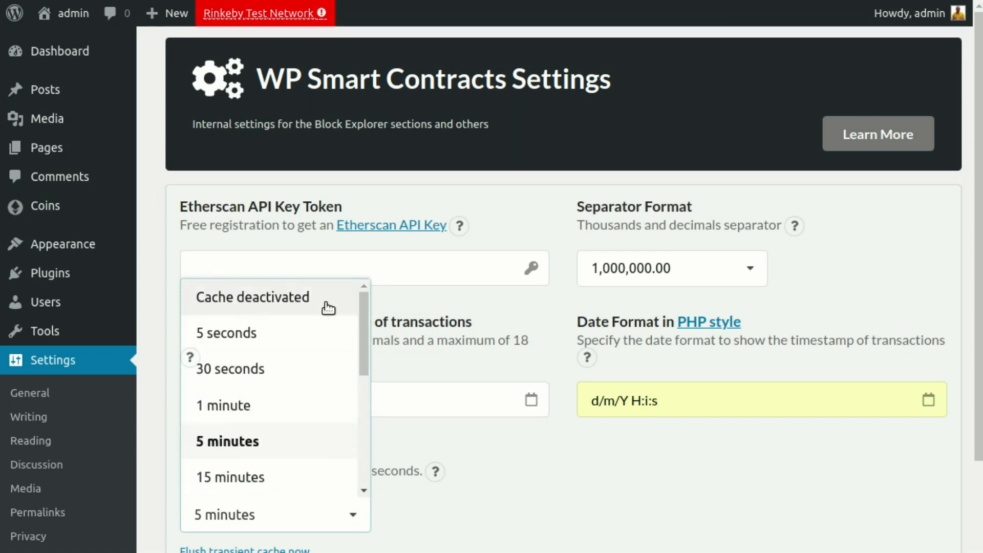
{"action": "left_click", "coordinate": [252, 297]}
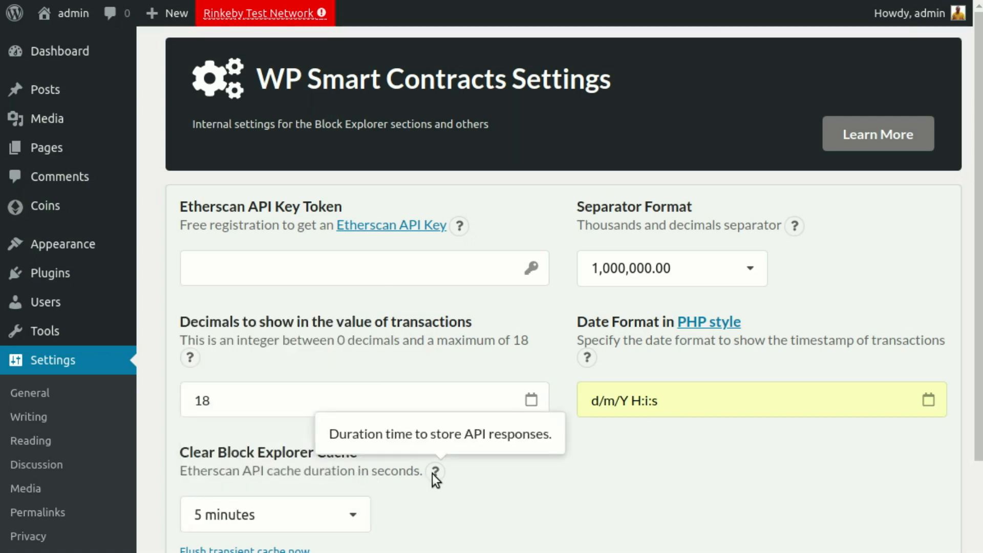
Flush the transient cache further down the page, then save the plugin settings.
{"action": "scroll", "scroll_direction": "down", "scroll_amount": 3}
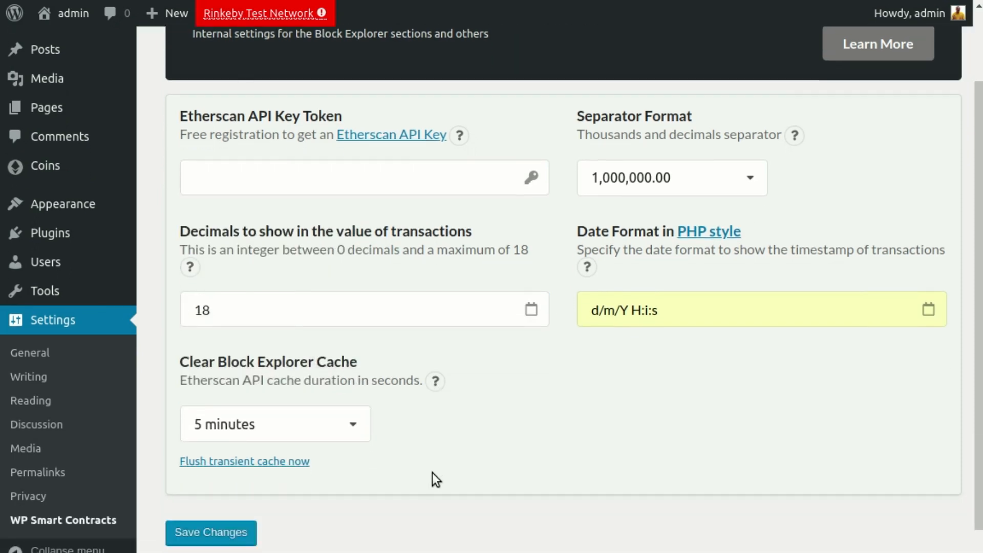
{"action": "left_click", "coordinate": [275, 423]}
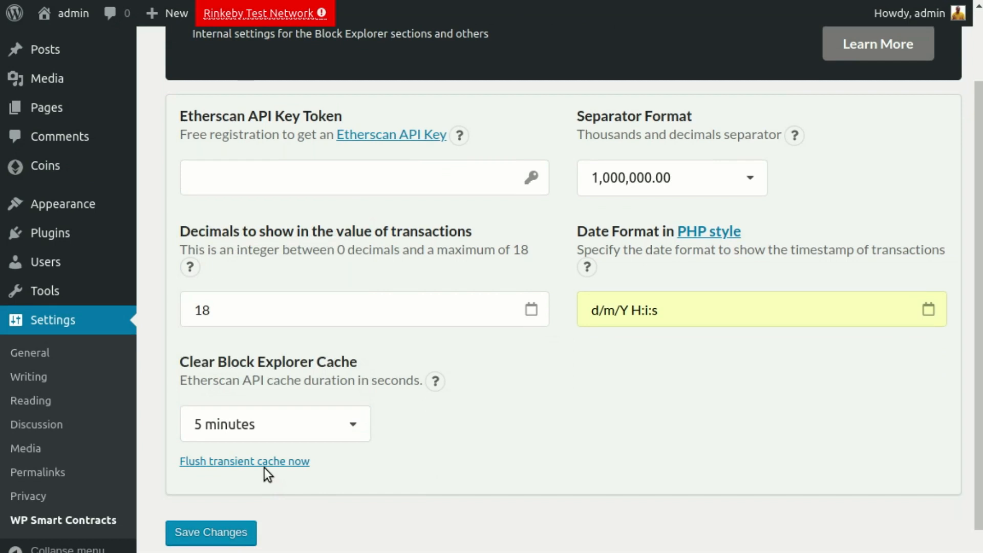
{"action": "mouse_move", "coordinate": [245, 461]}
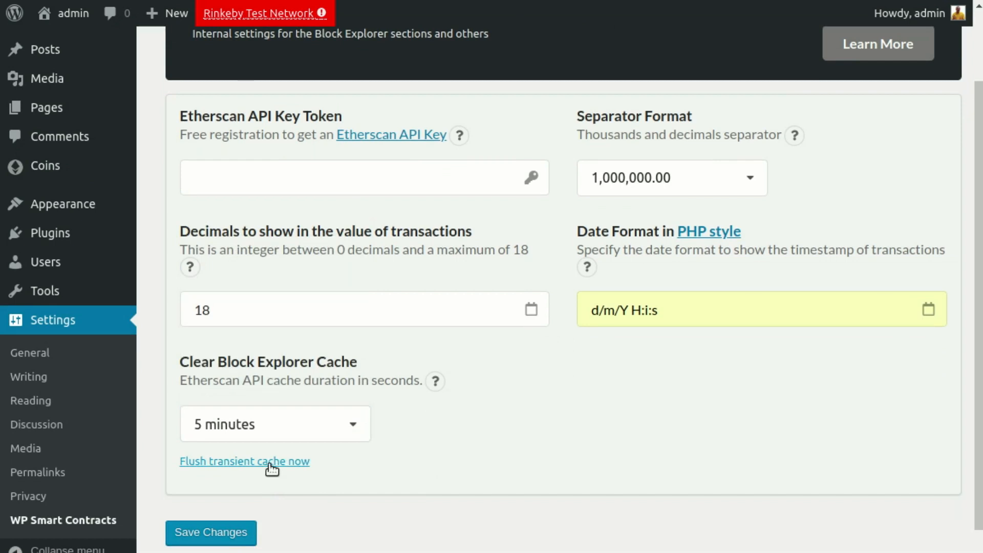
{"action": "left_click", "coordinate": [243, 461]}
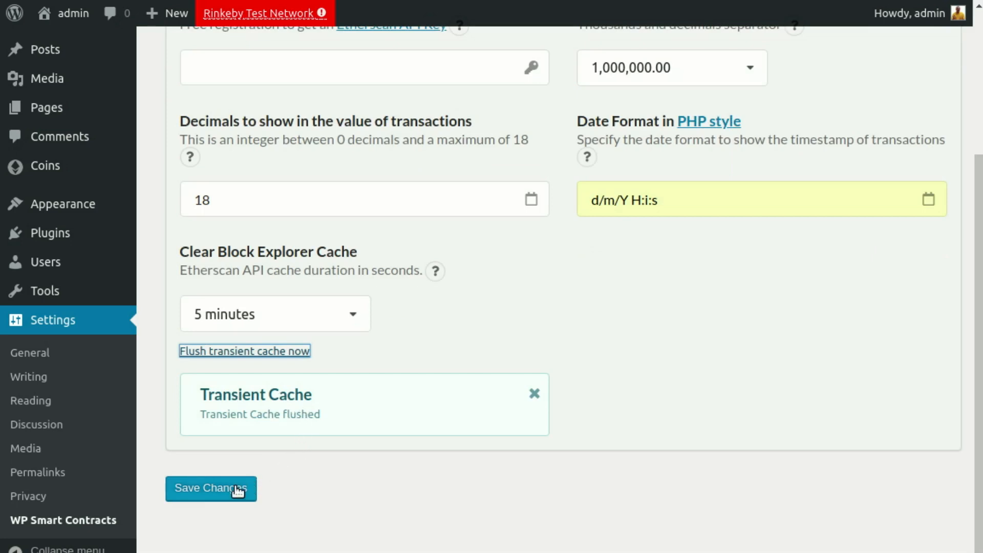
{"action": "left_click", "coordinate": [211, 488]}
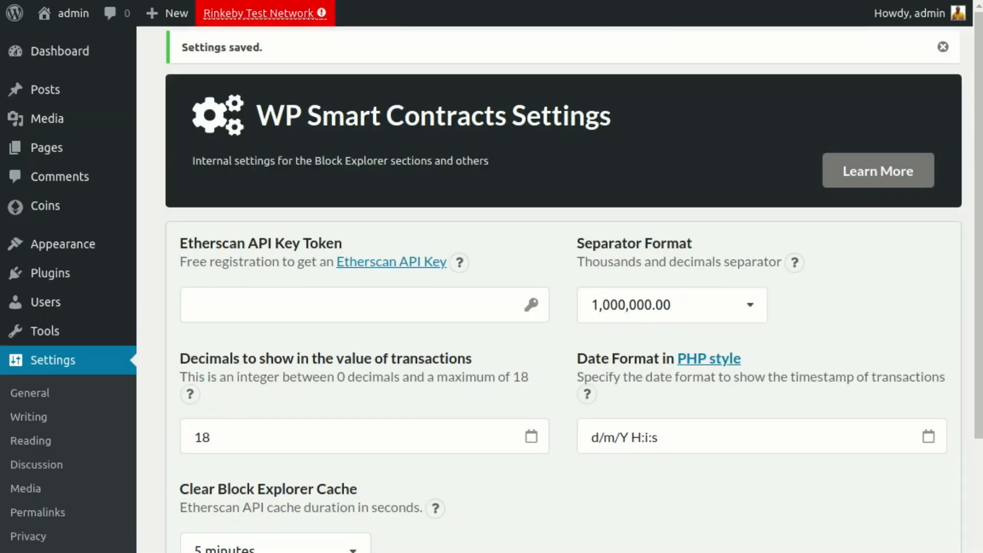